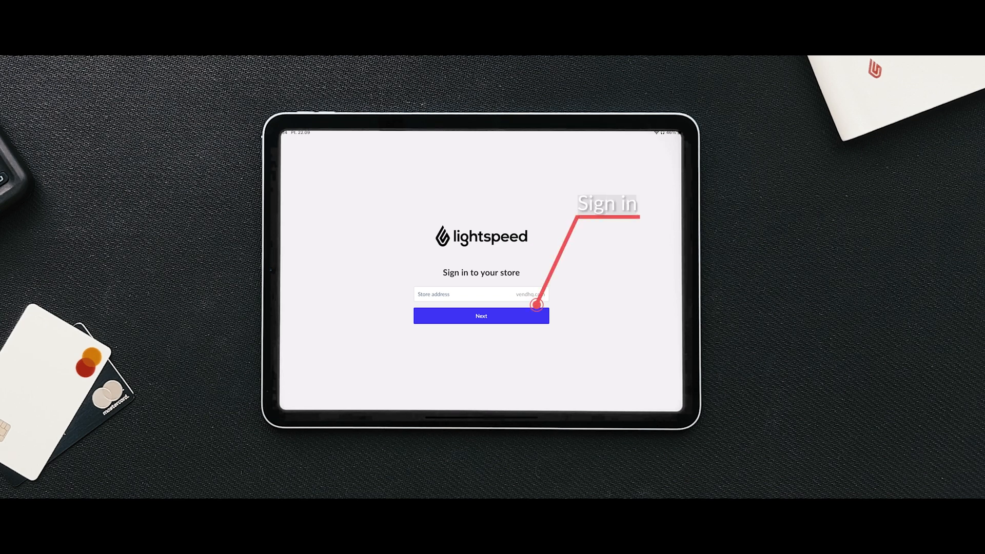
Sign in to the store and open the App Menu over the sell screen.
click(481, 316)
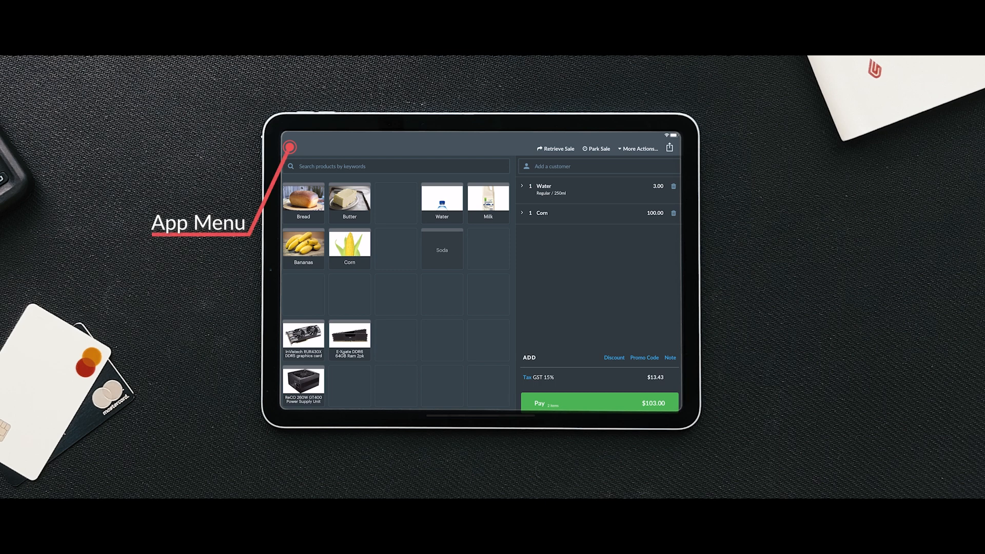
click(290, 148)
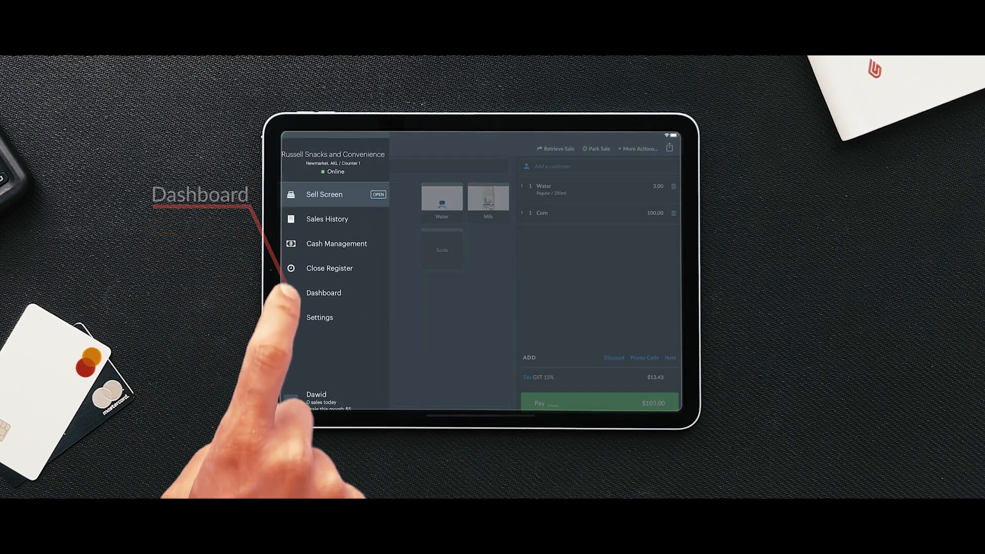
Go to the Dashboard, open Setup, and choose Payment Types.
click(324, 293)
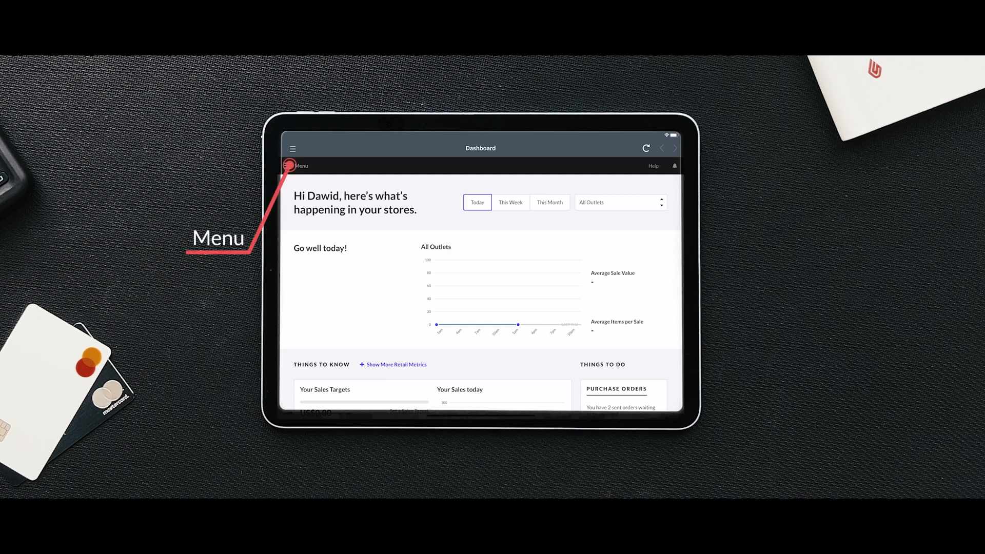
click(292, 148)
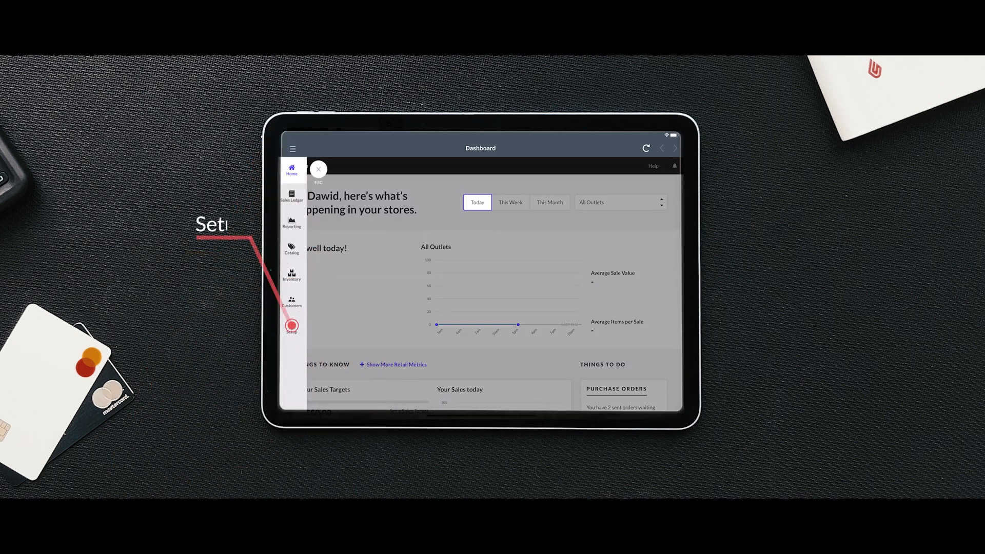
click(292, 328)
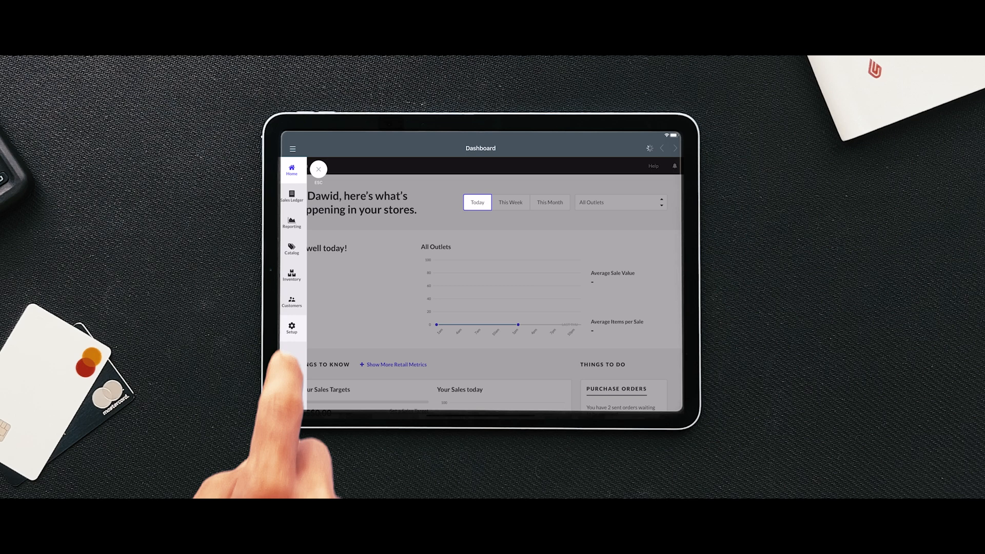
click(292, 328)
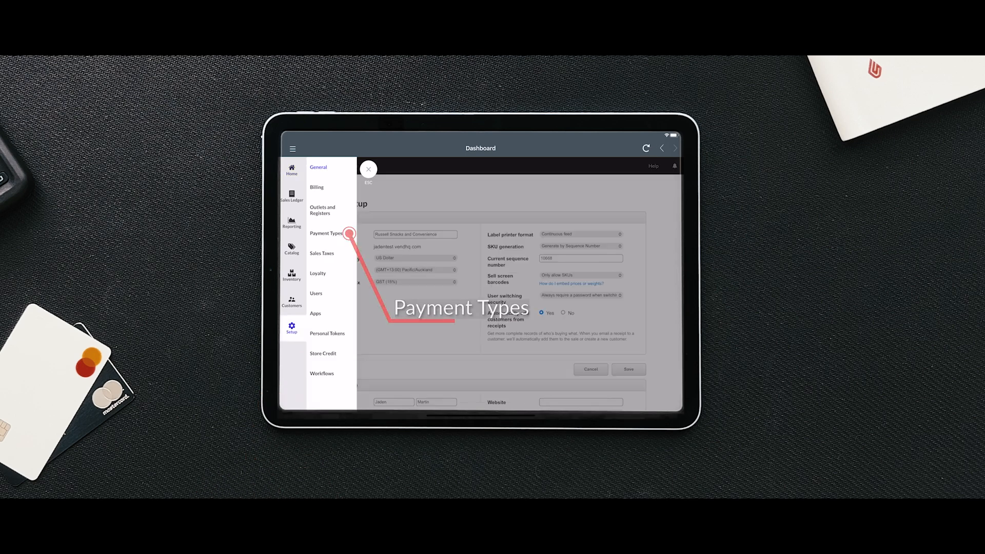
click(325, 233)
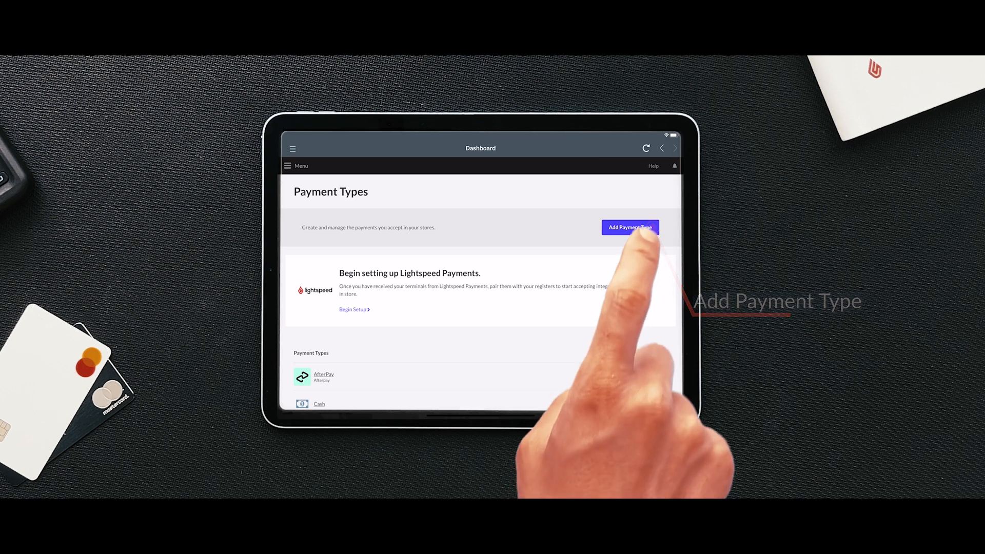
Add a payment type with Lightspeed Payments selected as its type.
click(629, 227)
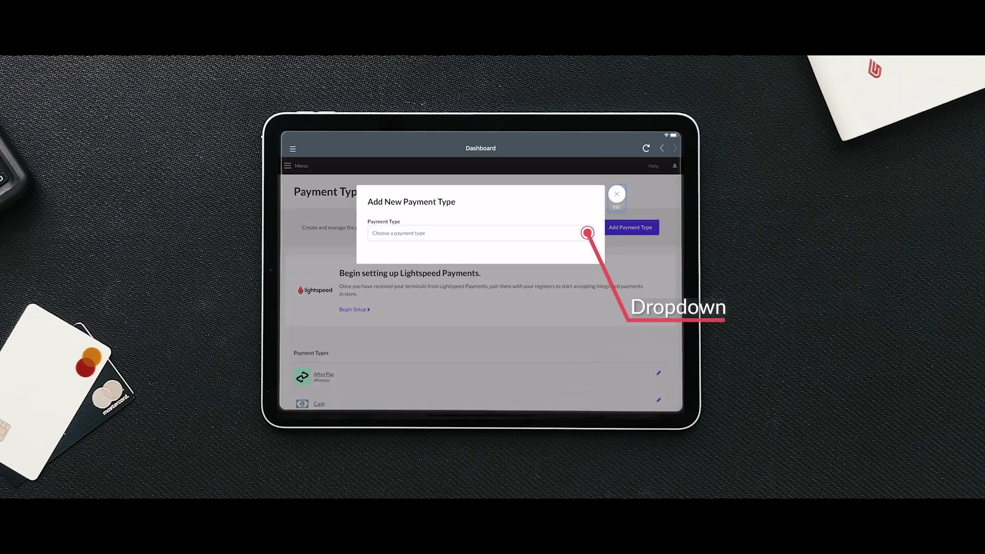
click(479, 233)
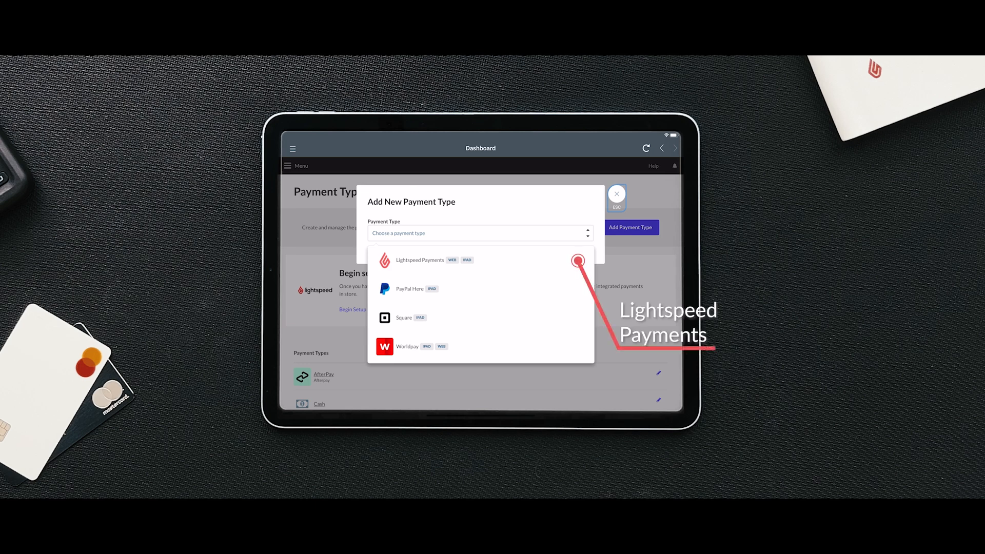
click(419, 259)
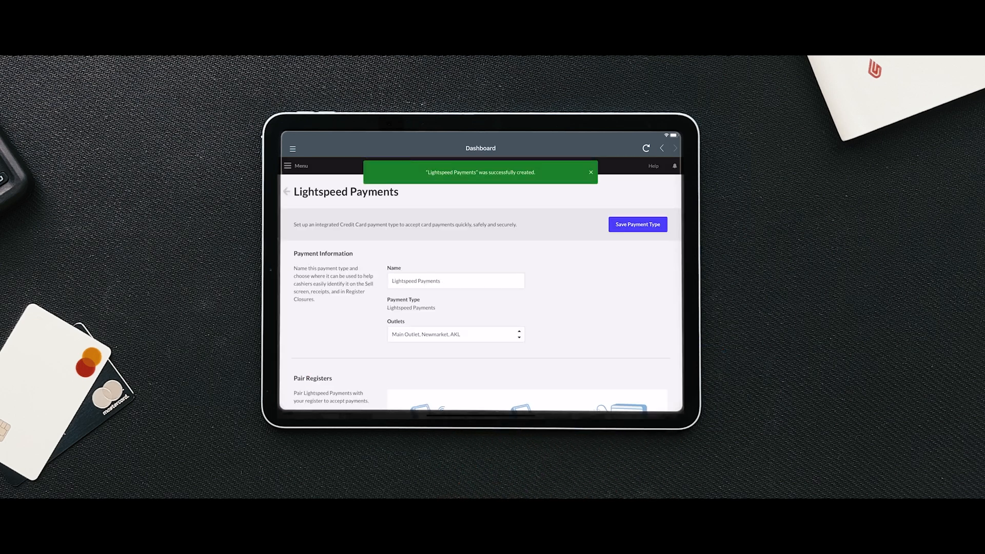
Confirm Main Outlet and Newmarket, AKL are selected, then save the payment type.
click(590, 171)
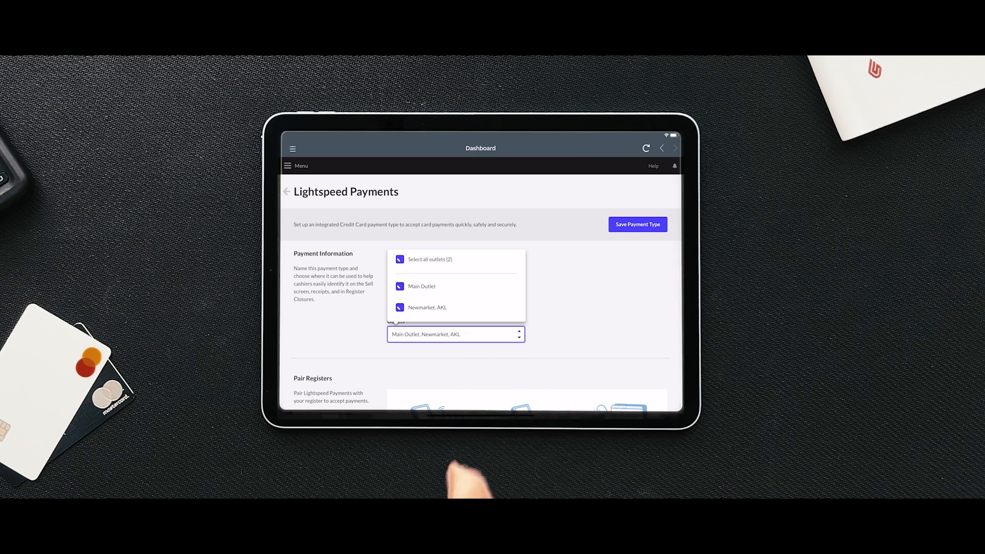
click(456, 334)
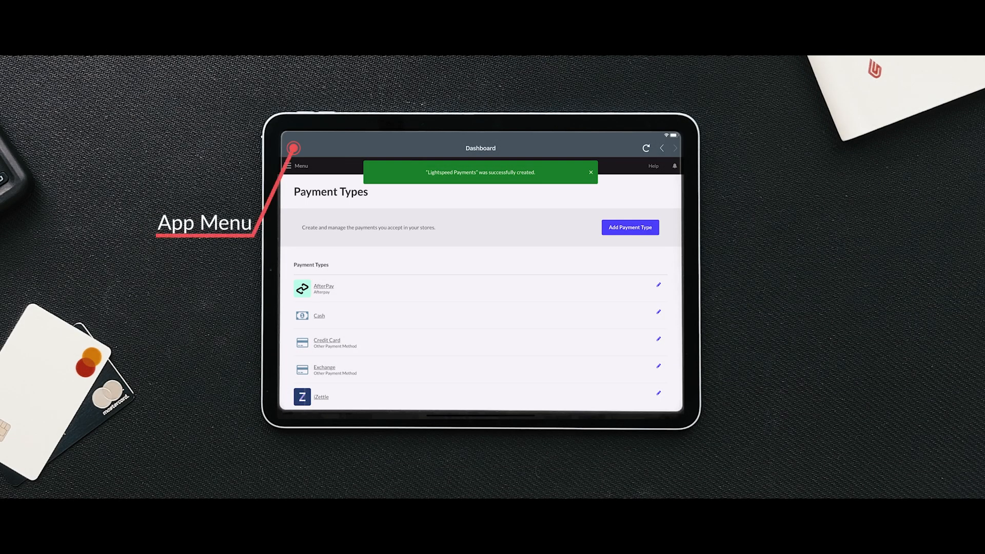
Open Settings > Hardware and search for nearby Bluetooth payment terminals.
click(293, 166)
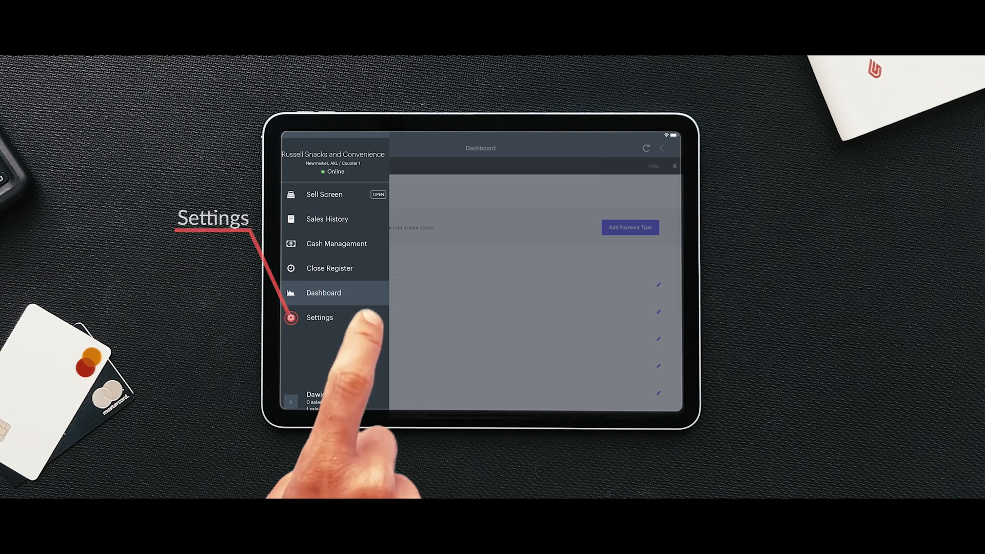
click(319, 317)
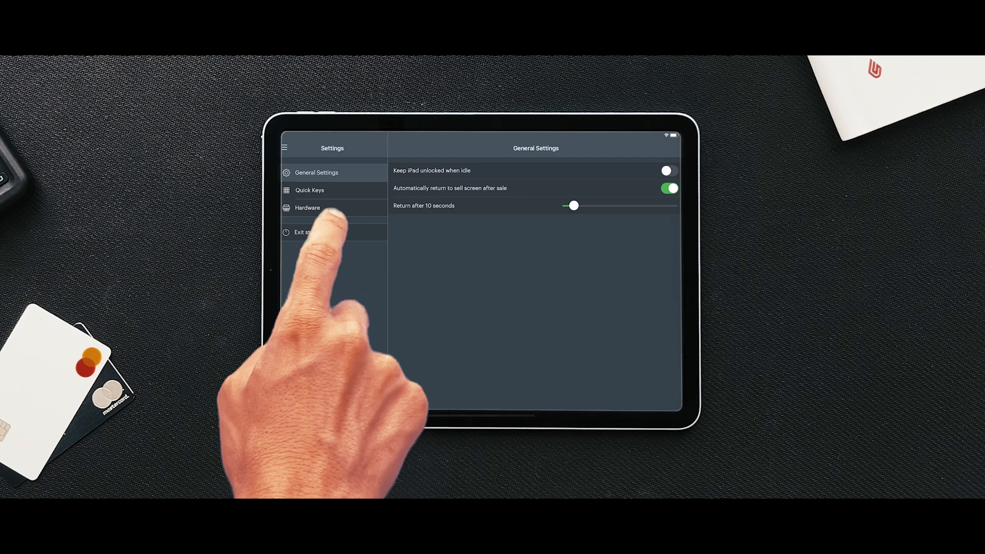
click(308, 207)
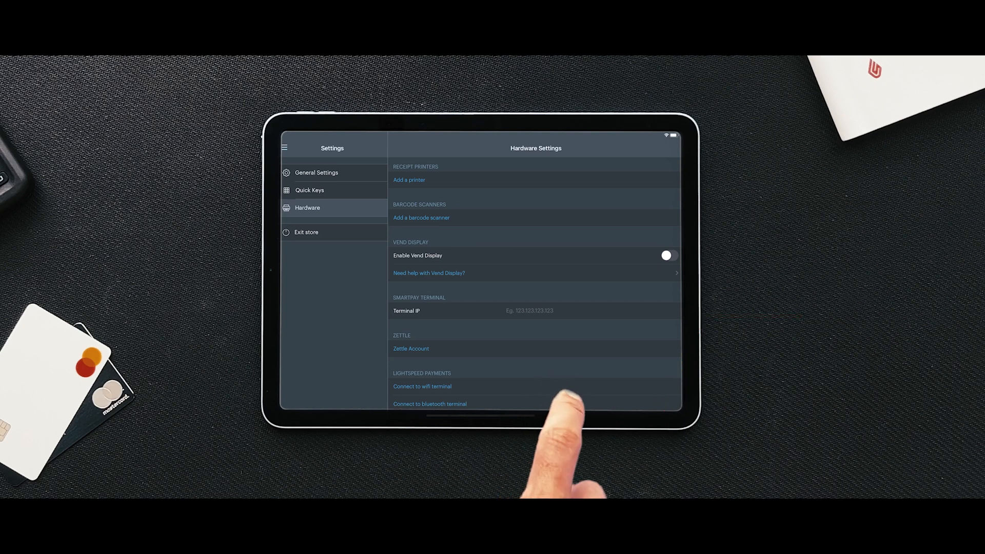
click(430, 404)
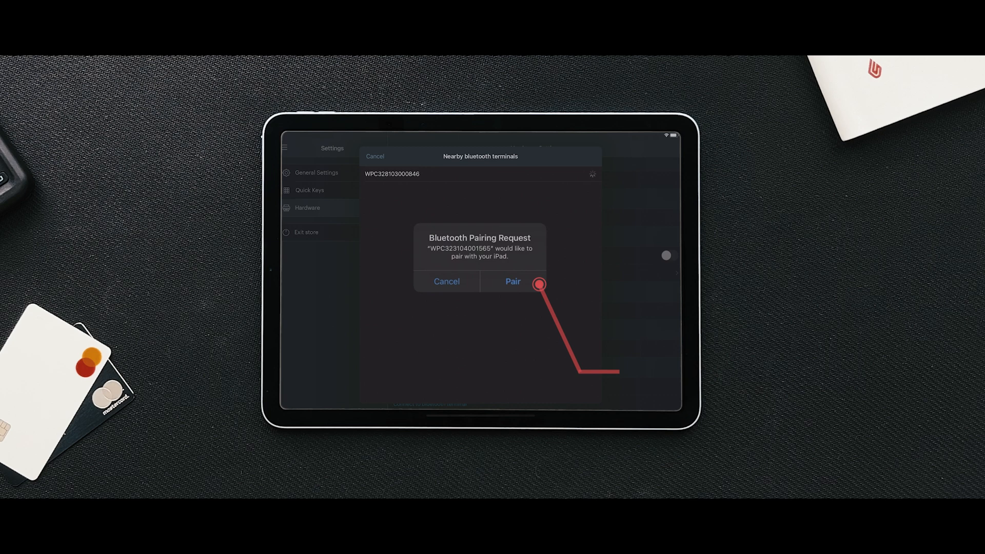
Accept the iPad's pairing request and finish connecting the found WisePad 3 terminal.
click(512, 280)
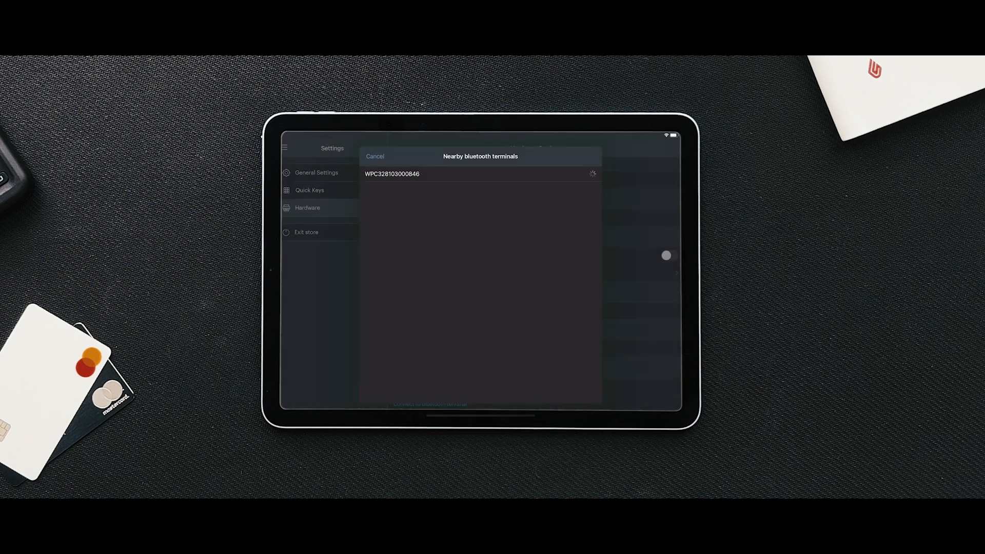
click(375, 156)
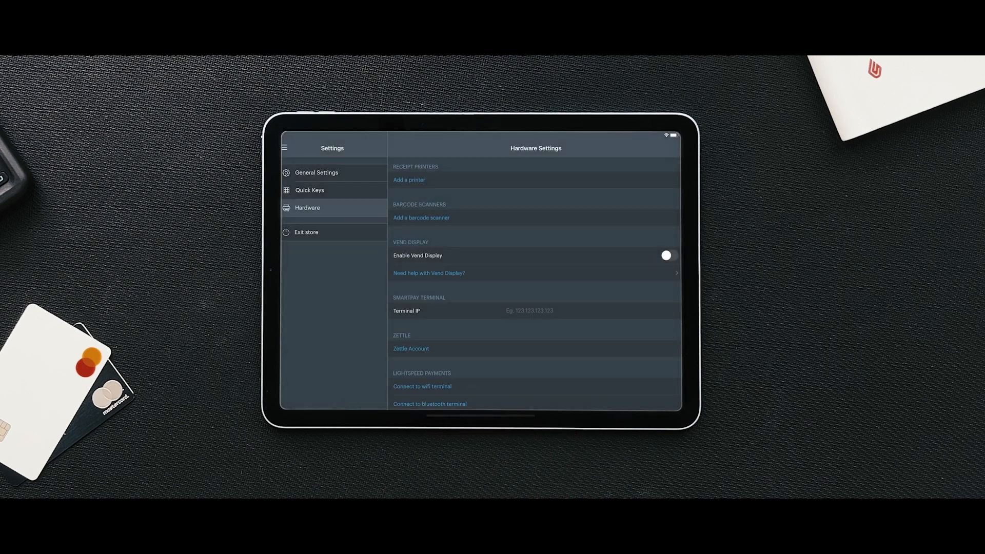